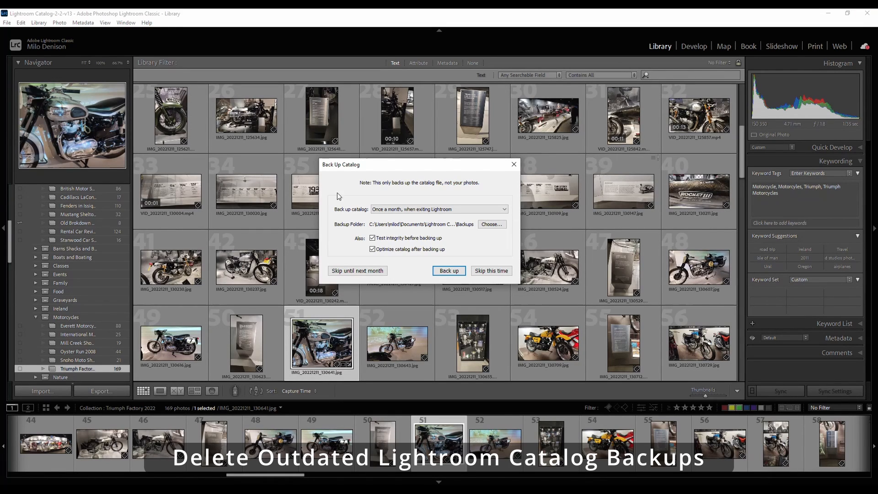
mouse_move(369, 172)
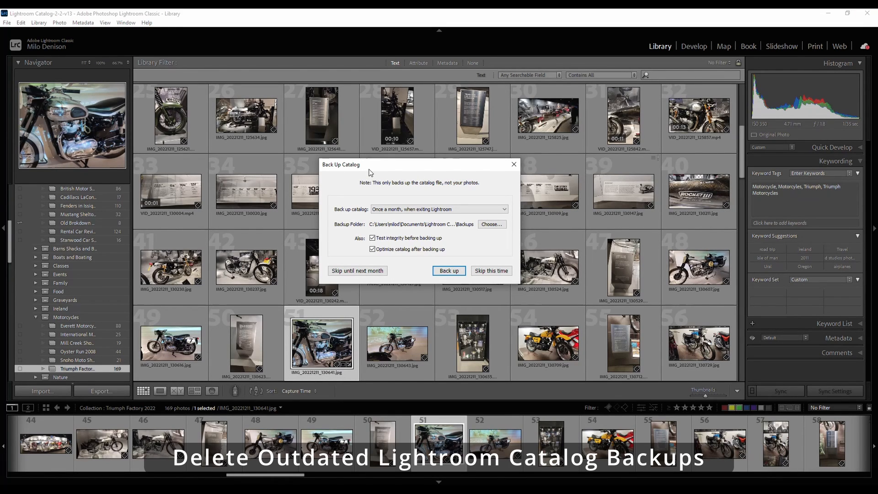
left_click(438, 209)
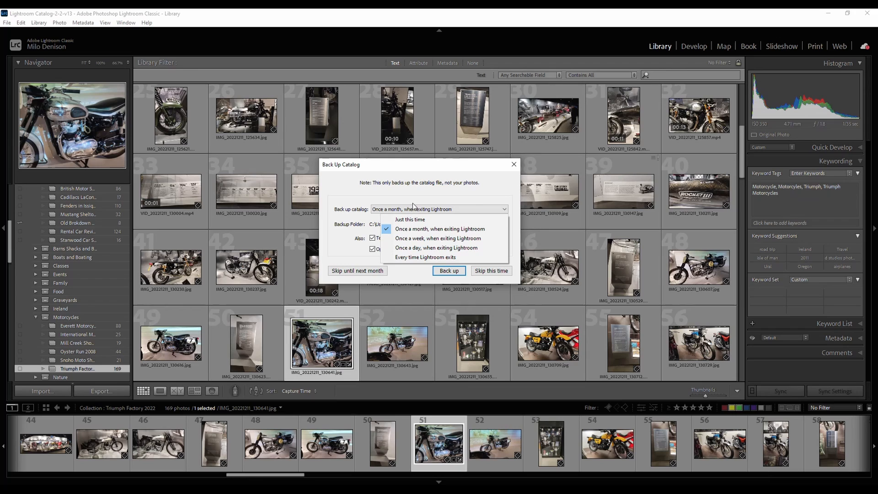
mouse_move(424, 191)
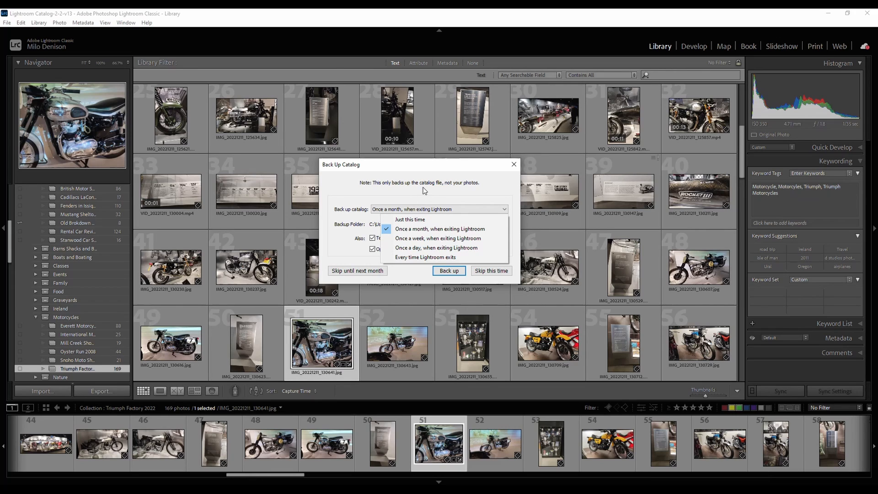
left_click(439, 229)
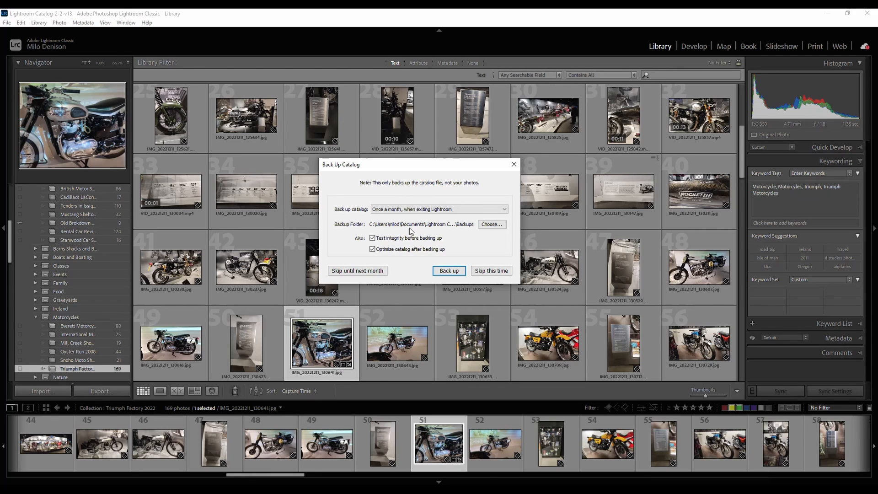
mouse_move(385, 233)
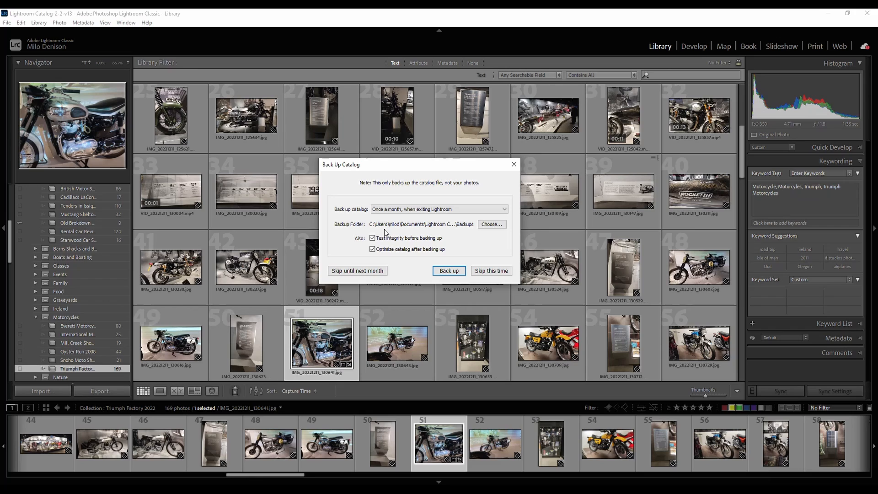
mouse_move(425, 234)
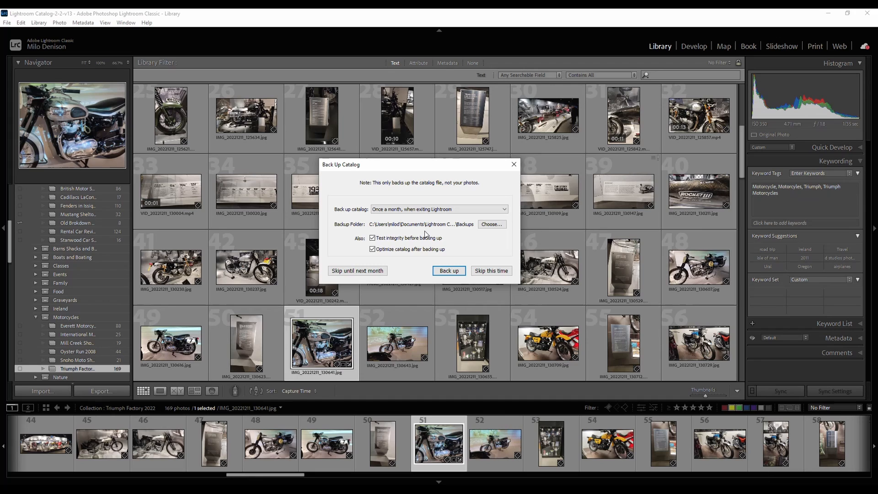
mouse_move(375, 231)
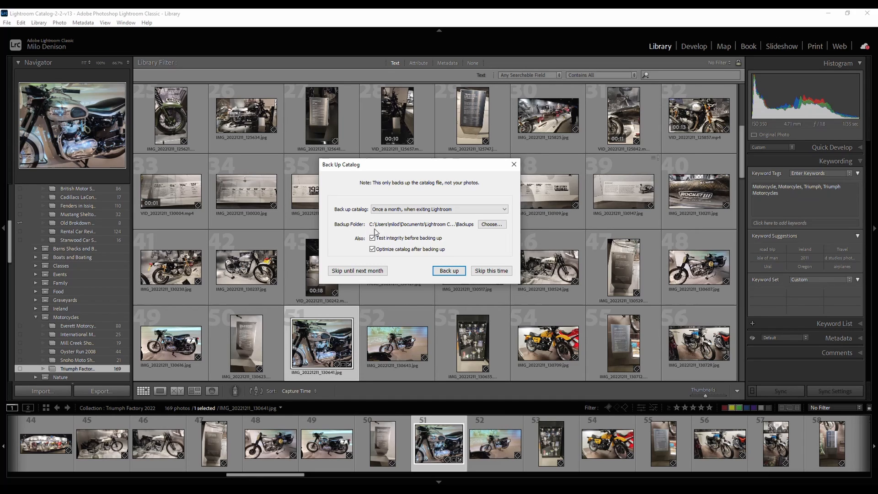
mouse_move(421, 227)
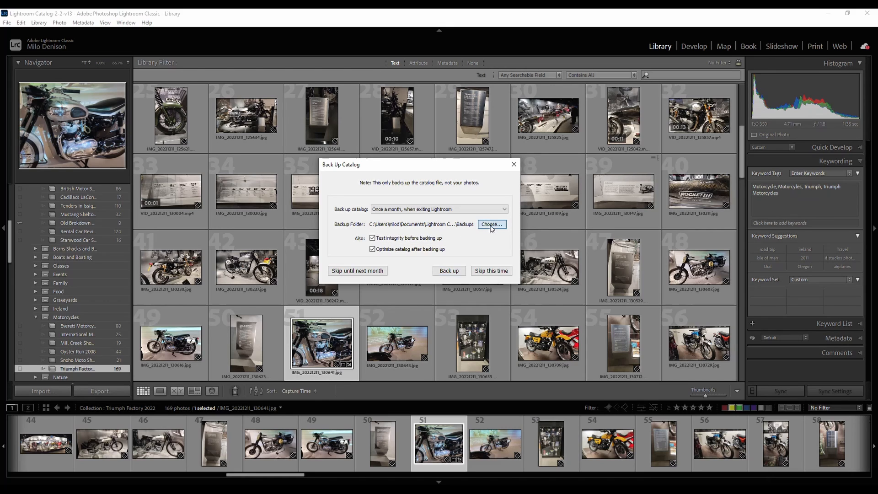
left_click(490, 224)
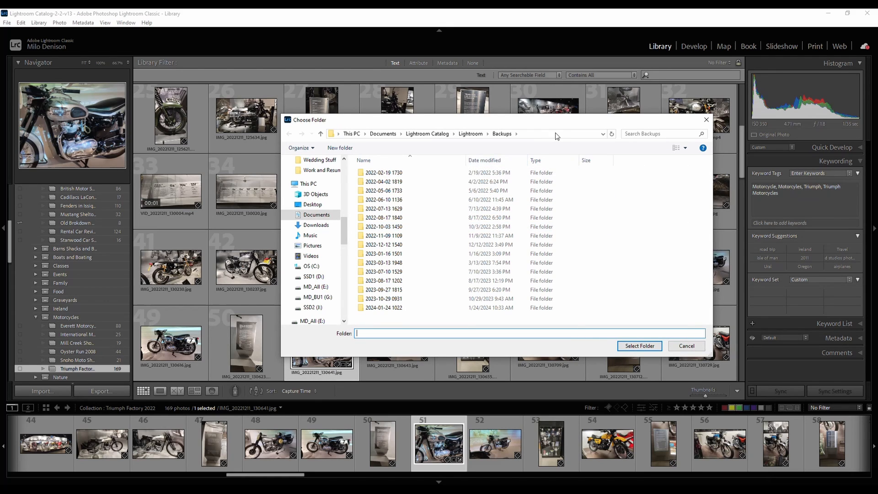
left_click(383, 173)
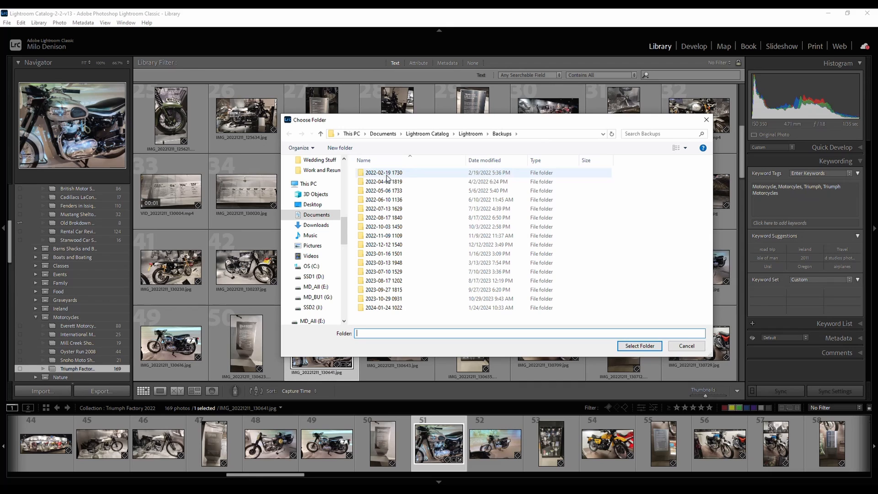
left_click(383, 307)
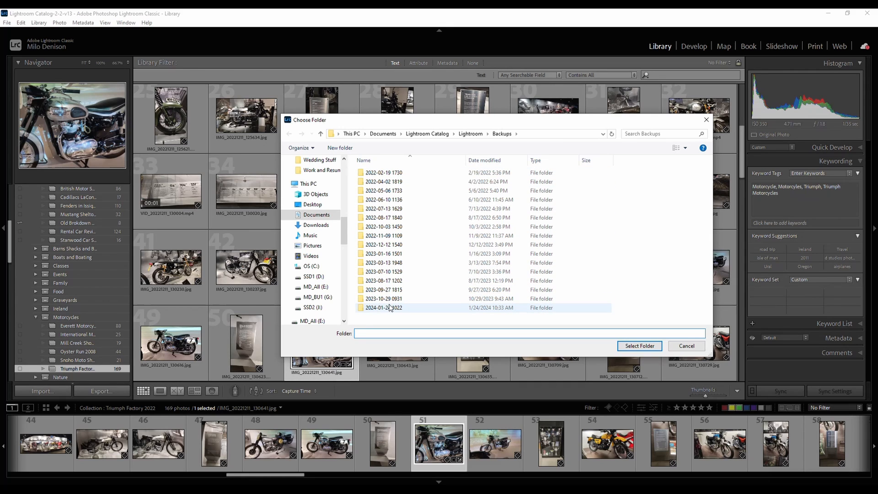
left_click(484, 160)
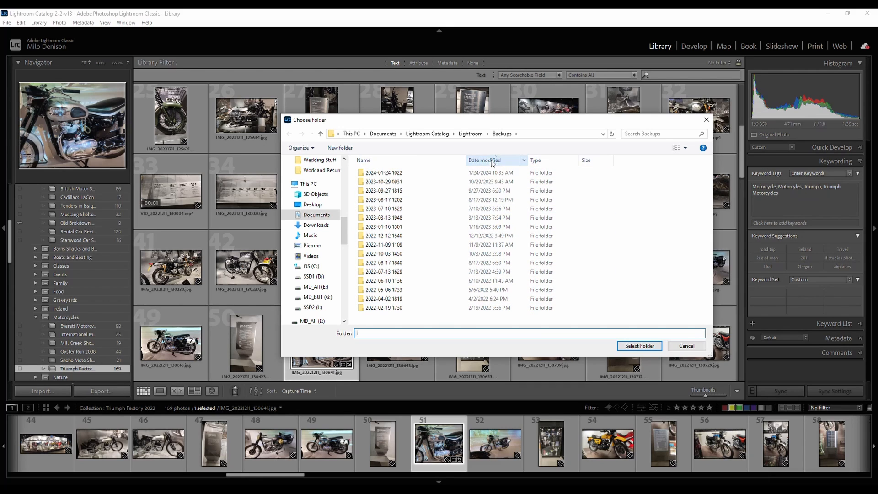
left_click(382, 307)
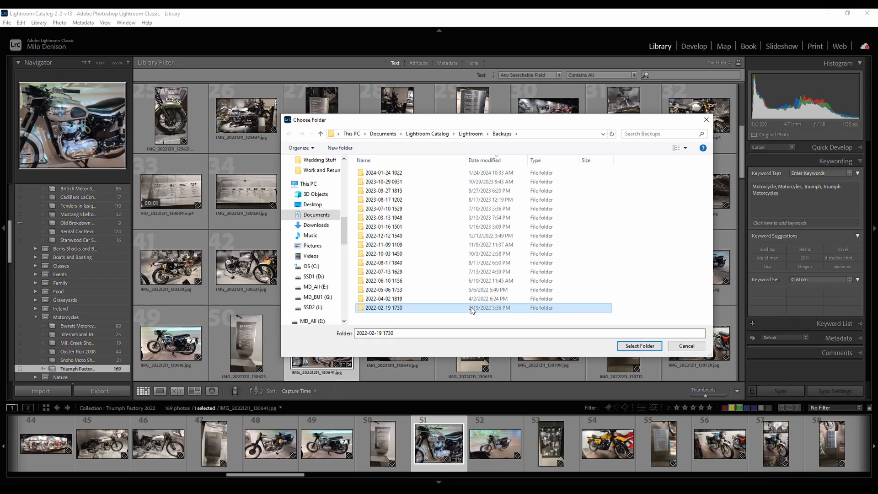
mouse_move(432, 236)
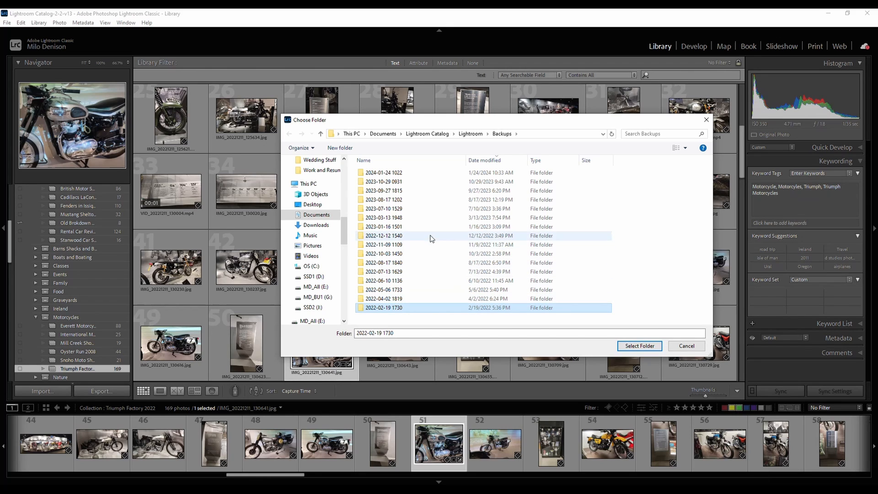
mouse_move(410, 296)
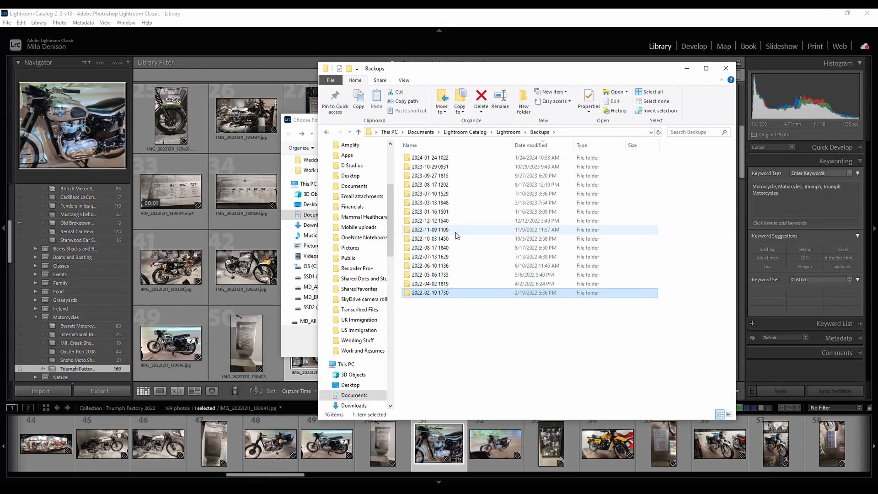
mouse_move(455, 230)
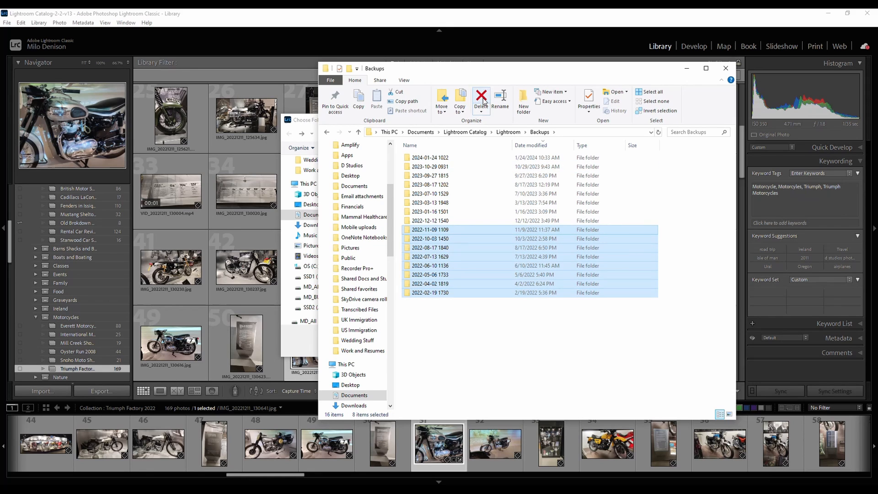
left_click(481, 99)
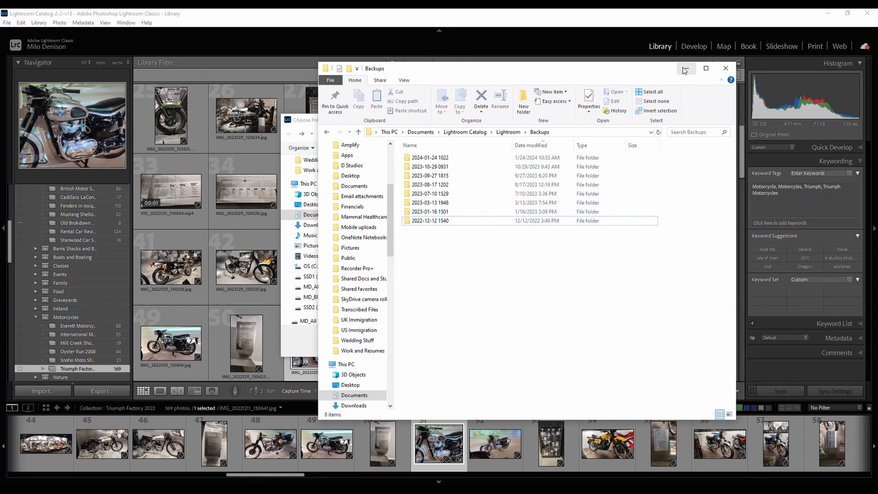
- Dismiss the copy progress and Choose Folder windows, then back up 'Lightroom Catalog-2-2-v13'
left_click(684, 68)
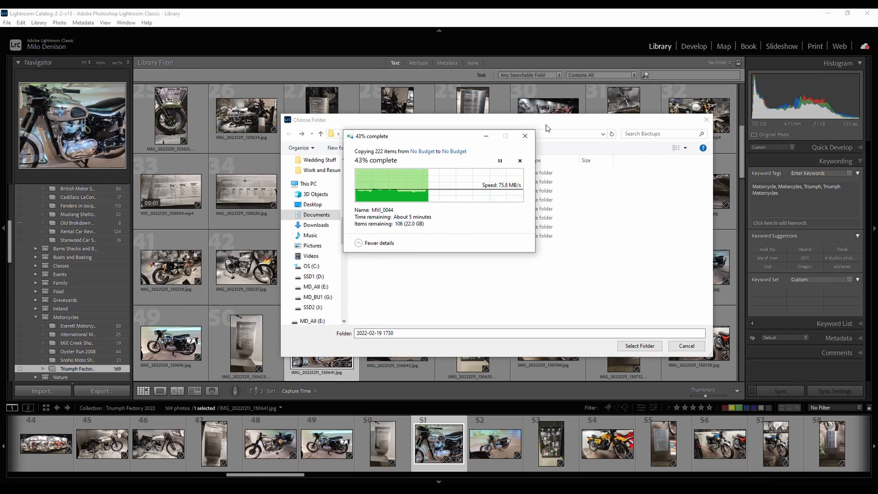
left_click(518, 136)
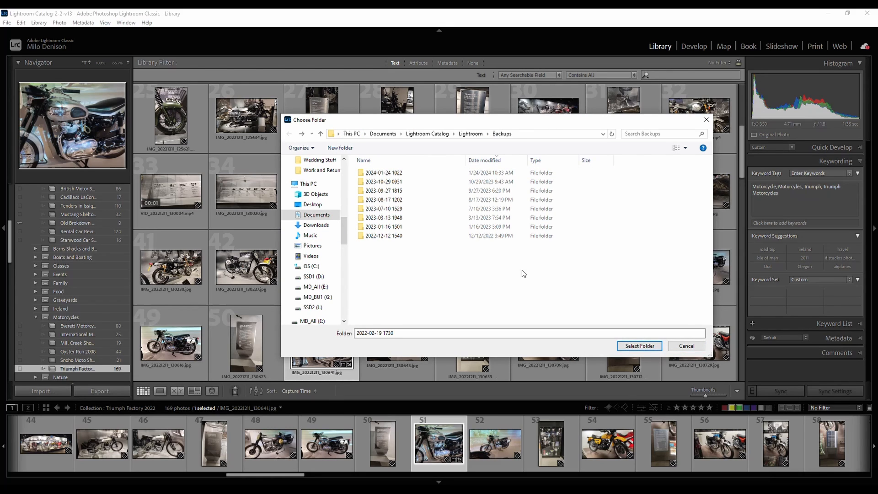
left_click(384, 173)
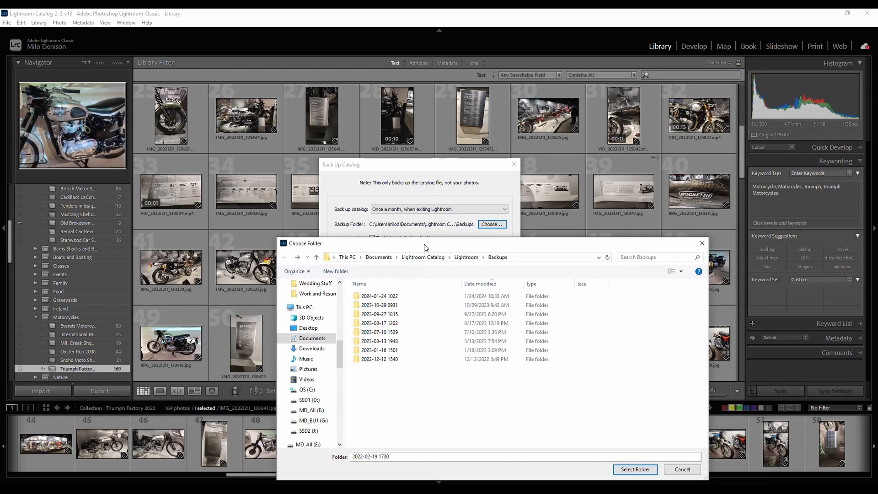
left_click(634, 469)
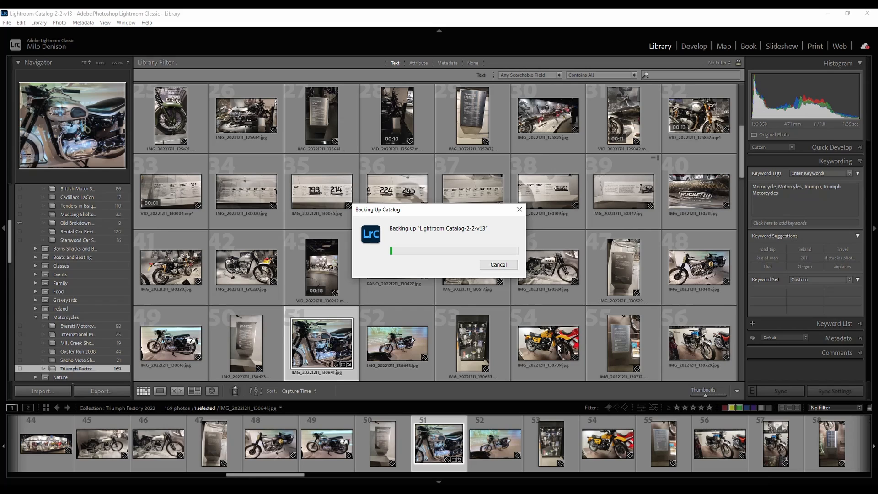